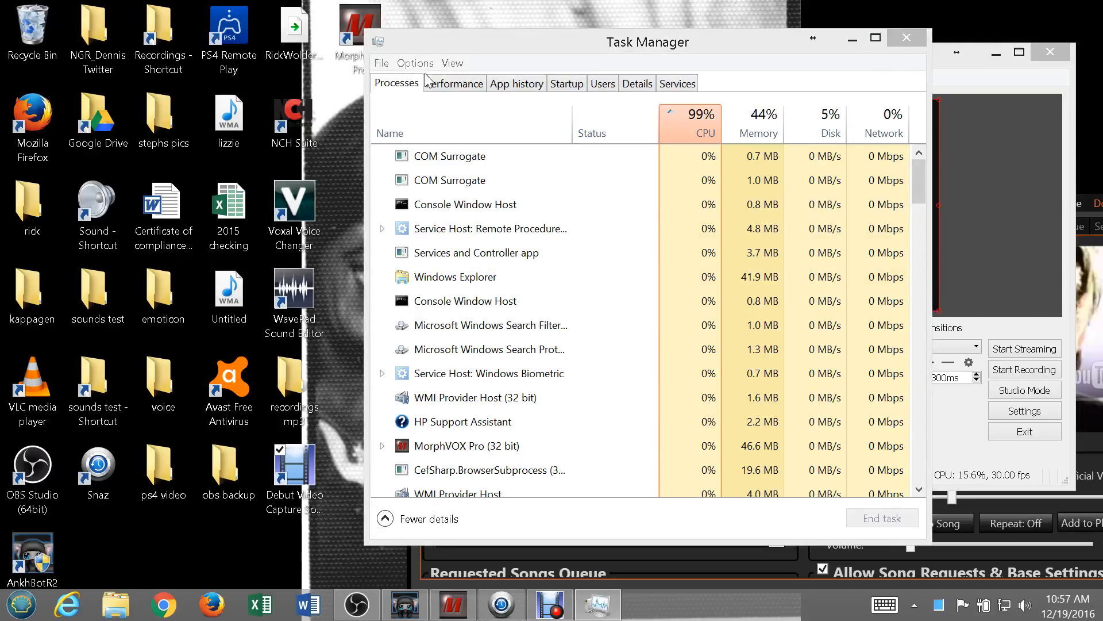
Show the Details list of executables and select the obs64.exe process.
{"action": "left_click", "coordinate": [474, 397]}
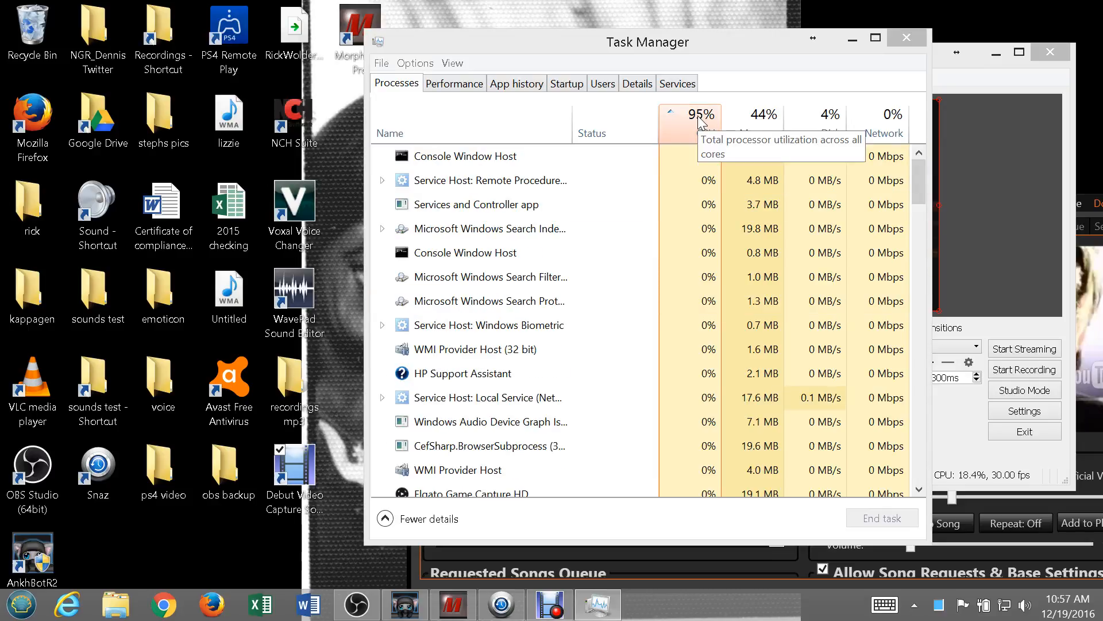
{"action": "mouse_move", "coordinate": [636, 83]}
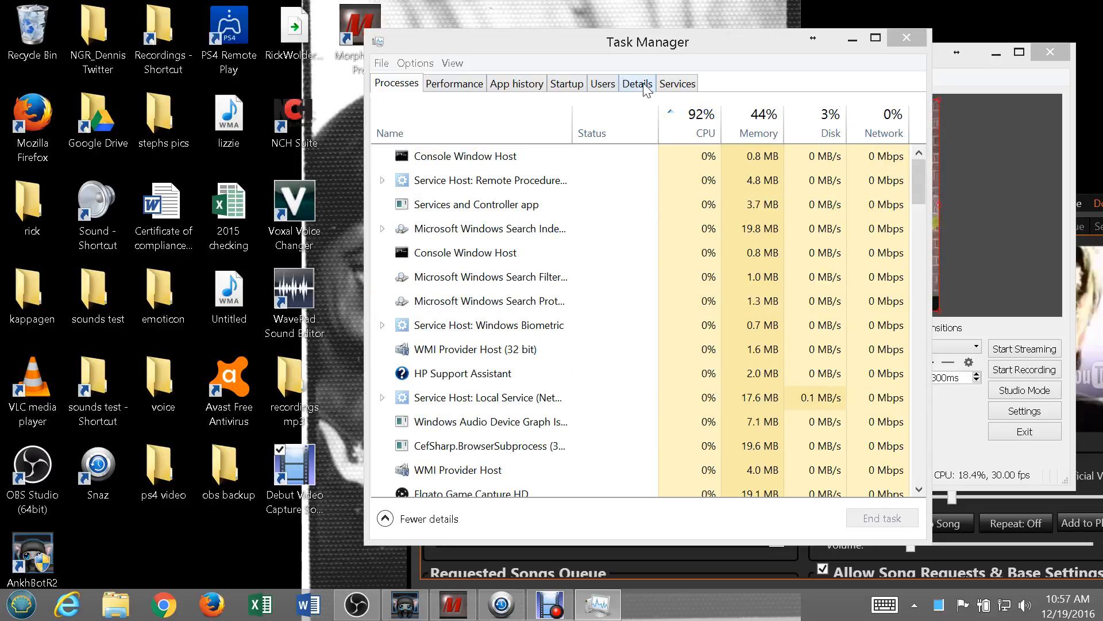
{"action": "left_click", "coordinate": [636, 82]}
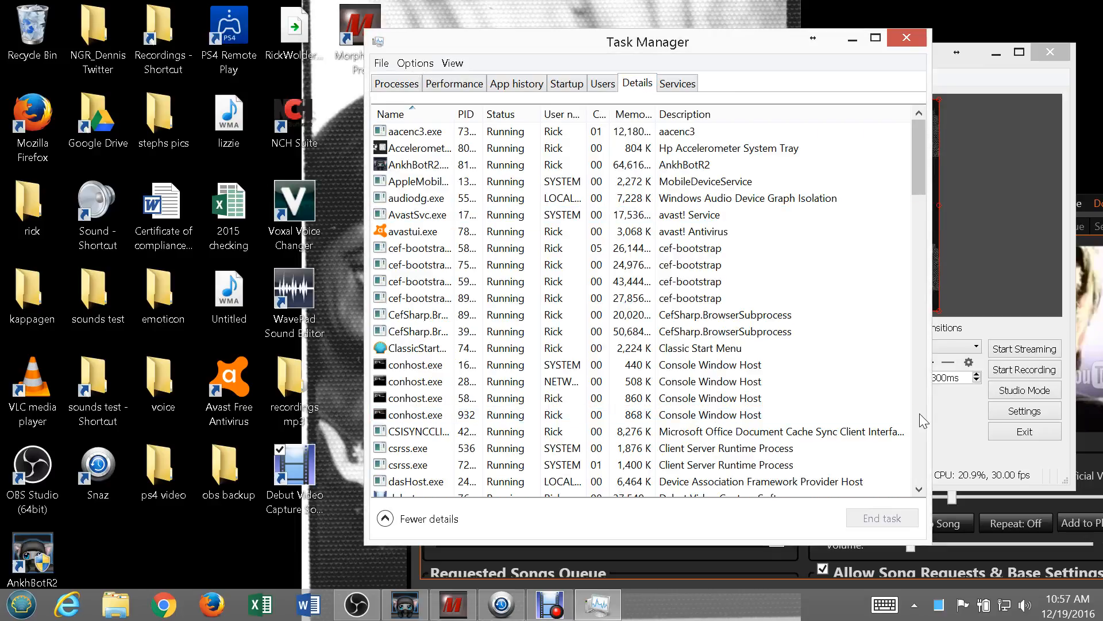
{"action": "scroll", "scroll_direction": "down", "scroll_amount": 3}
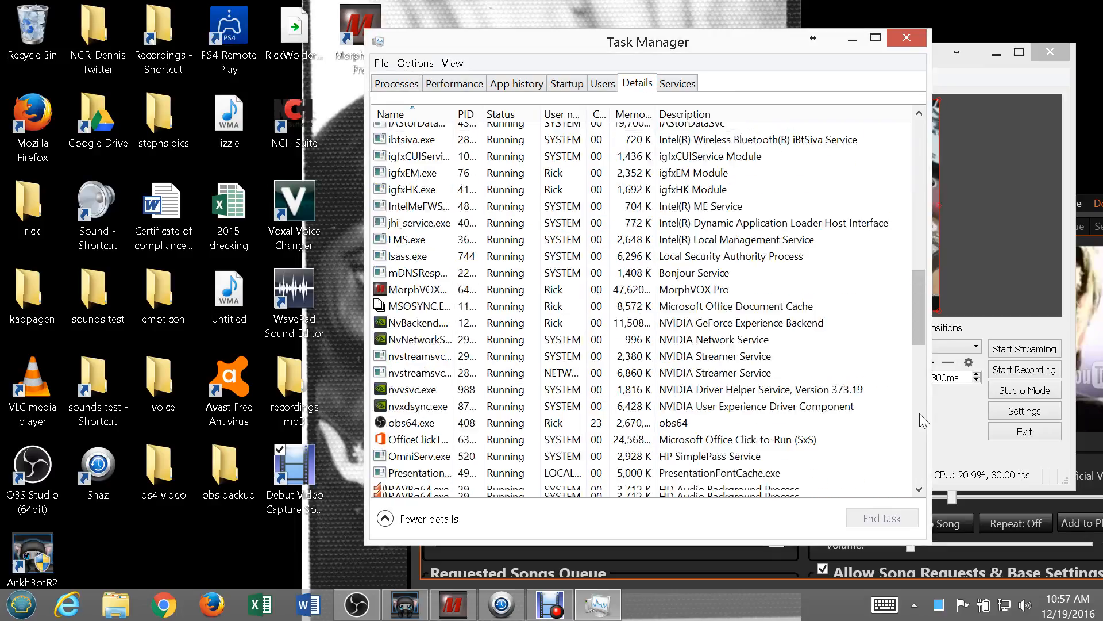
{"action": "left_click", "coordinate": [422, 214]}
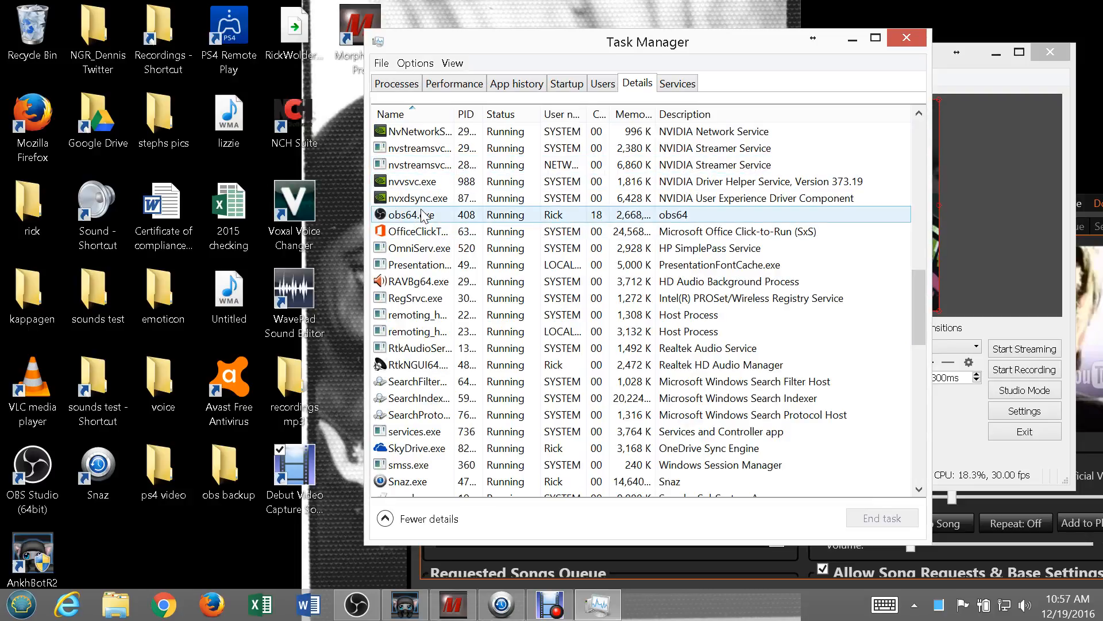
Bring up the context actions for obs64.exe to set its priority to High.
{"action": "right_click", "coordinate": [419, 214]}
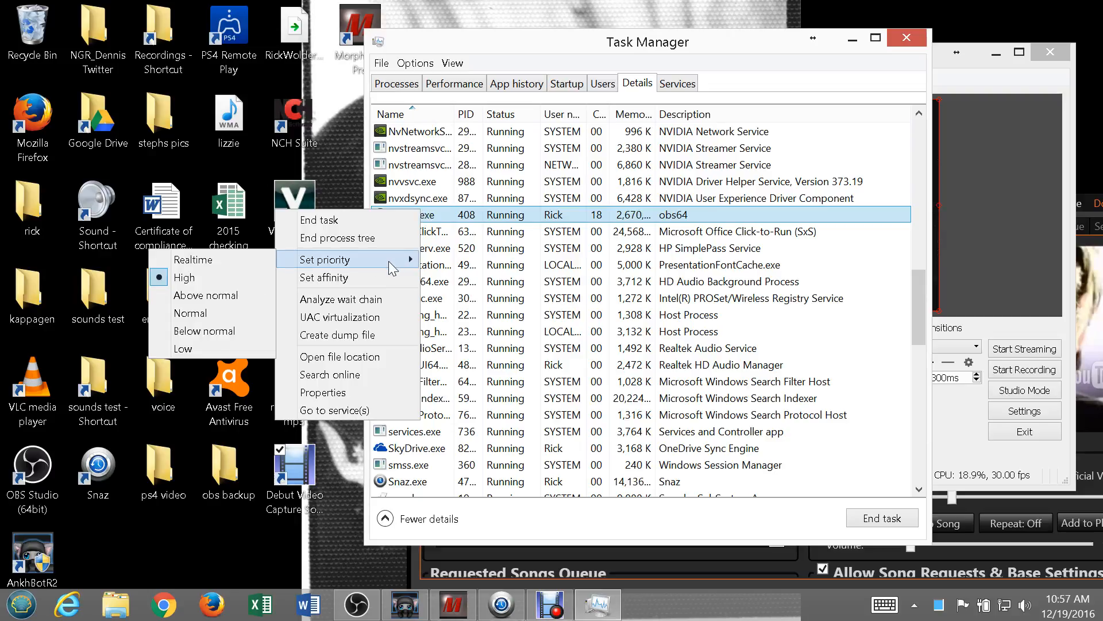
{"action": "mouse_move", "coordinate": [205, 277]}
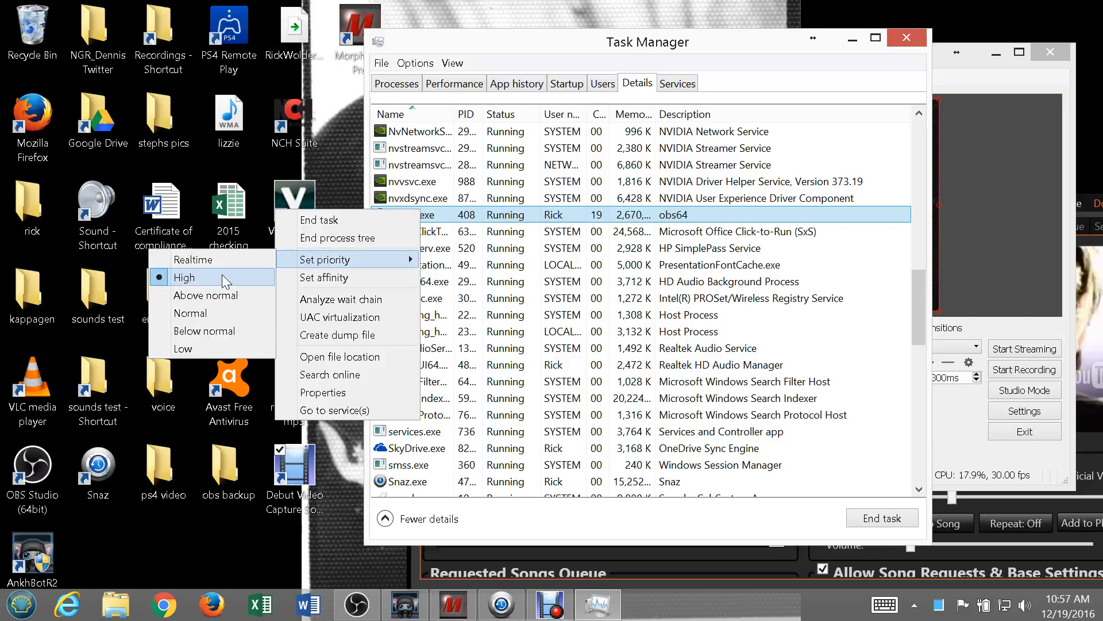
{"action": "mouse_move", "coordinate": [190, 313]}
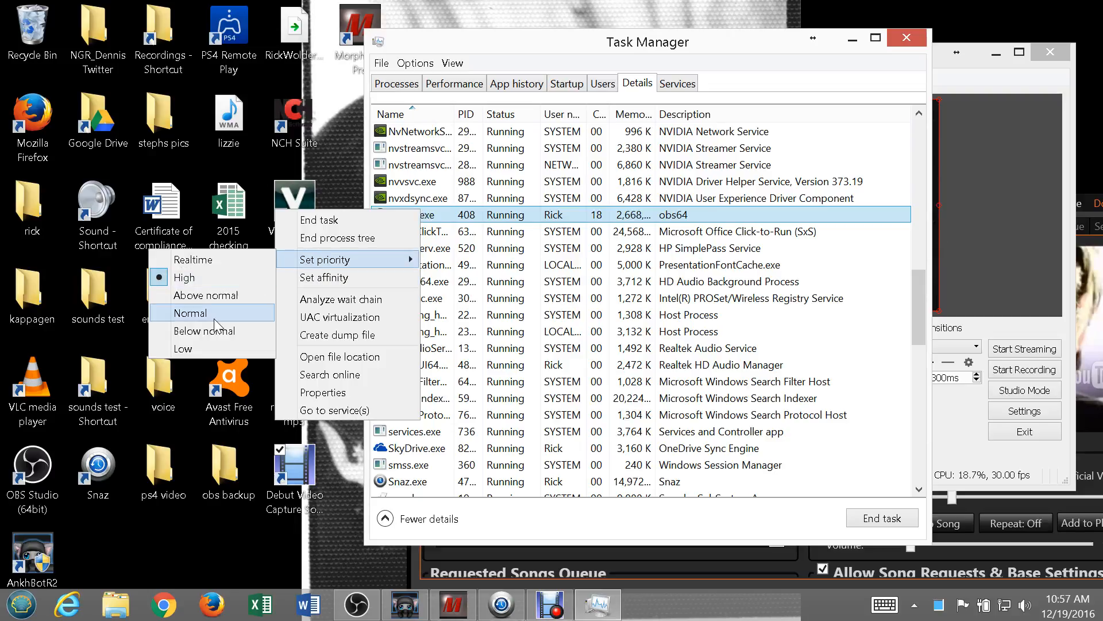
{"action": "mouse_move", "coordinate": [204, 295]}
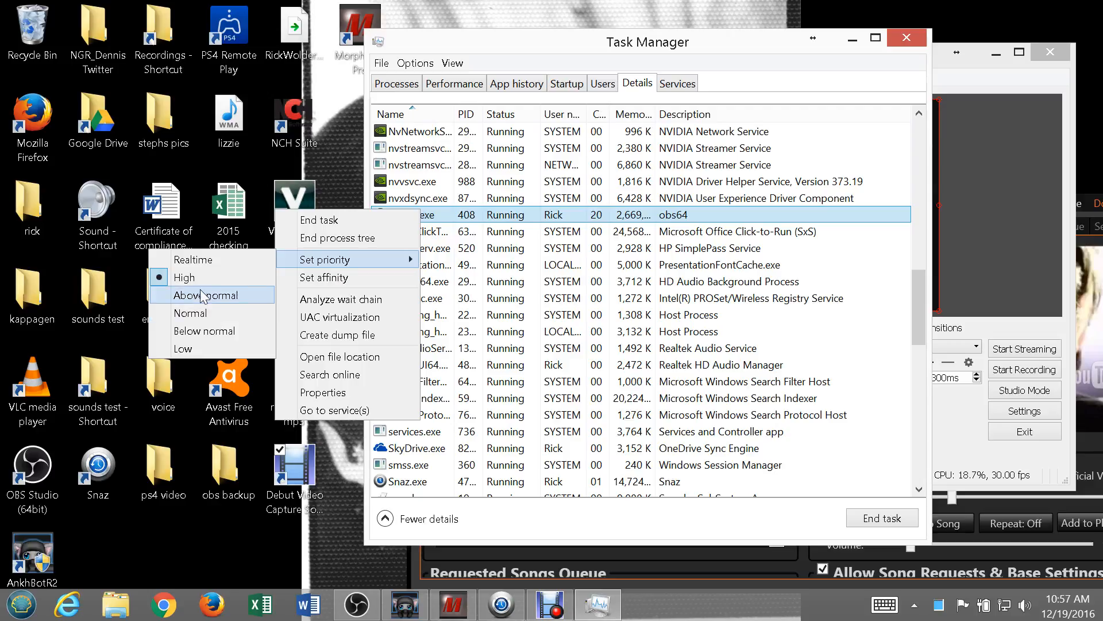
{"action": "mouse_move", "coordinate": [197, 277]}
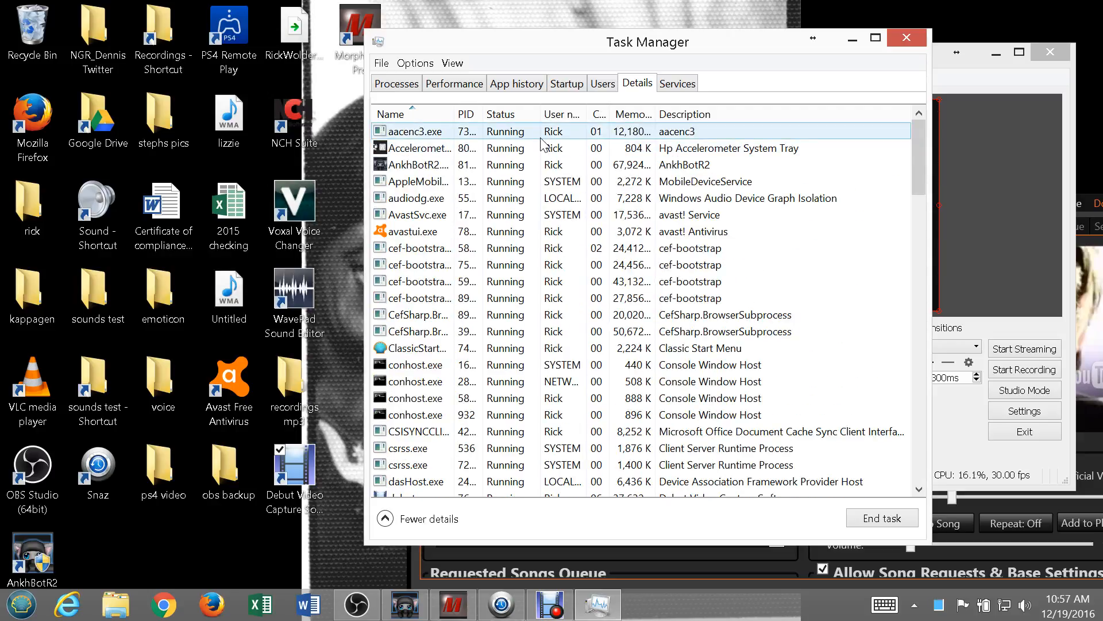
Select AnkhBotR2.exe and bring up its actions to set Above normal priority.
{"action": "left_click", "coordinate": [412, 165]}
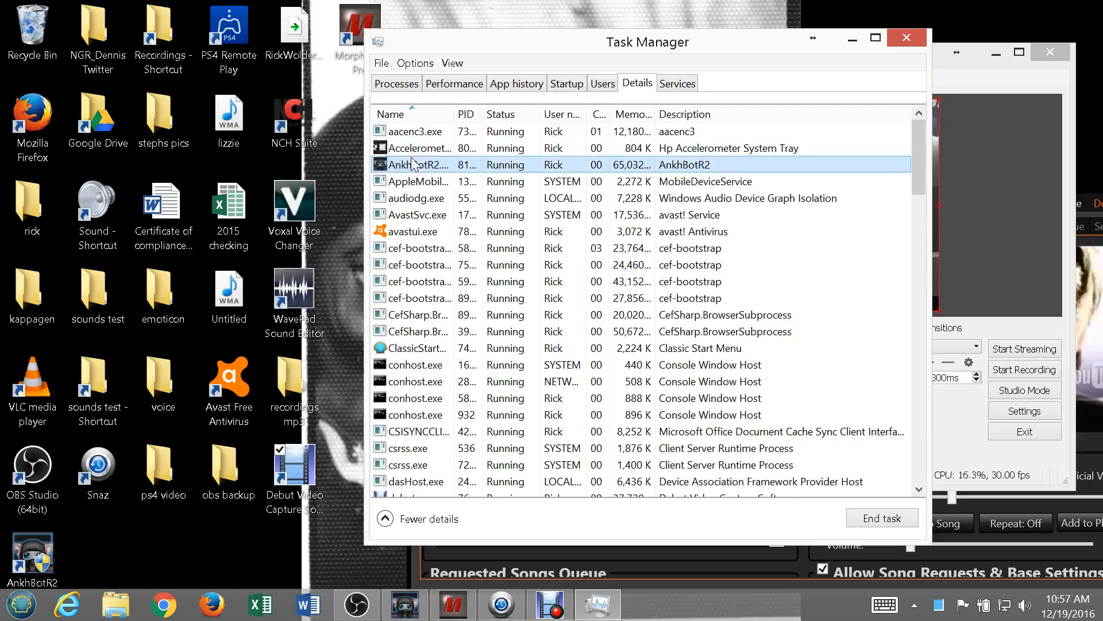
{"action": "right_click", "coordinate": [414, 165]}
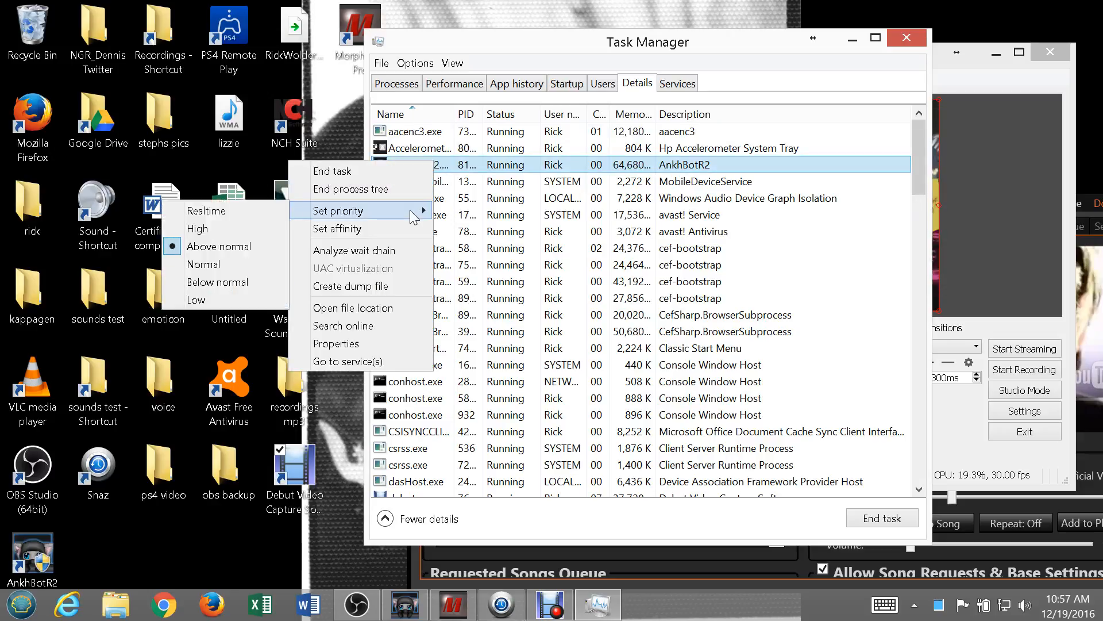
{"action": "mouse_move", "coordinate": [219, 246]}
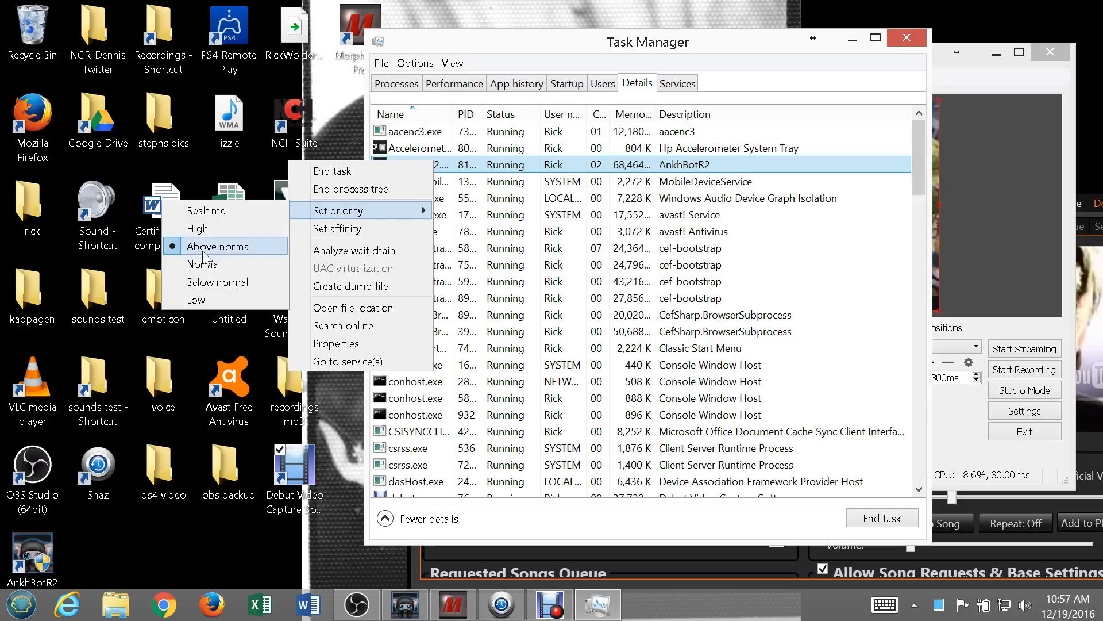